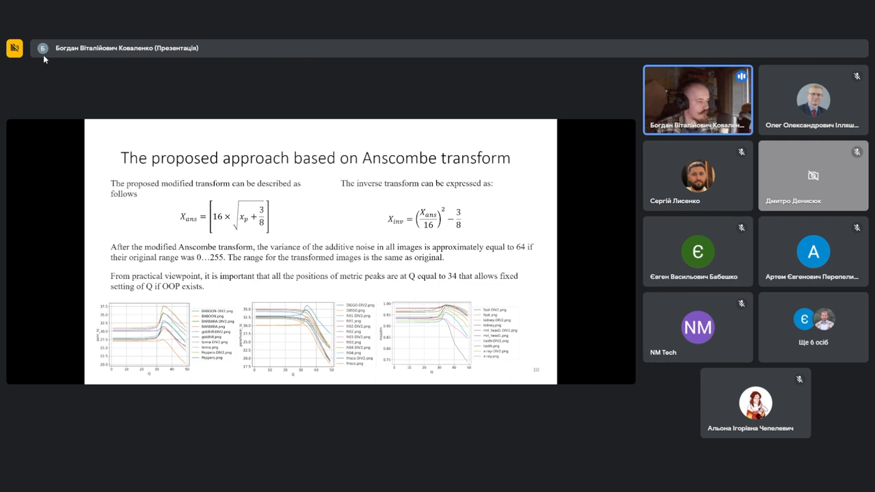
mouse_move(123, 63)
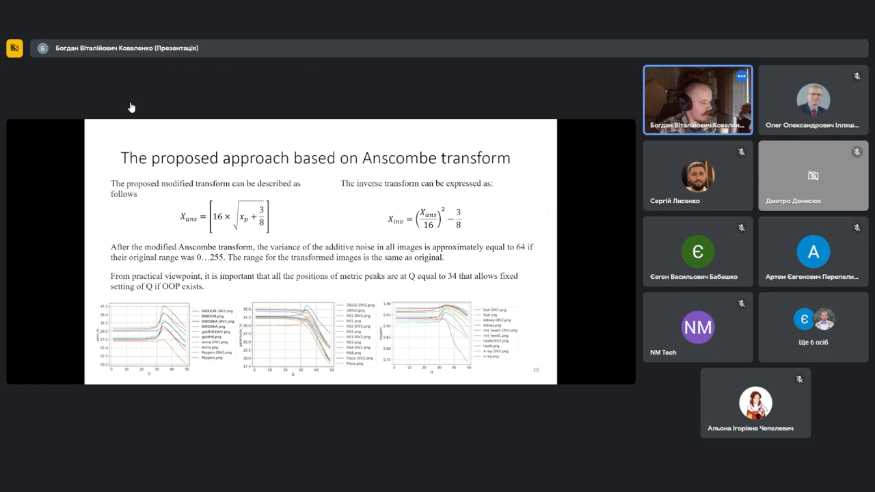
mouse_move(736, 54)
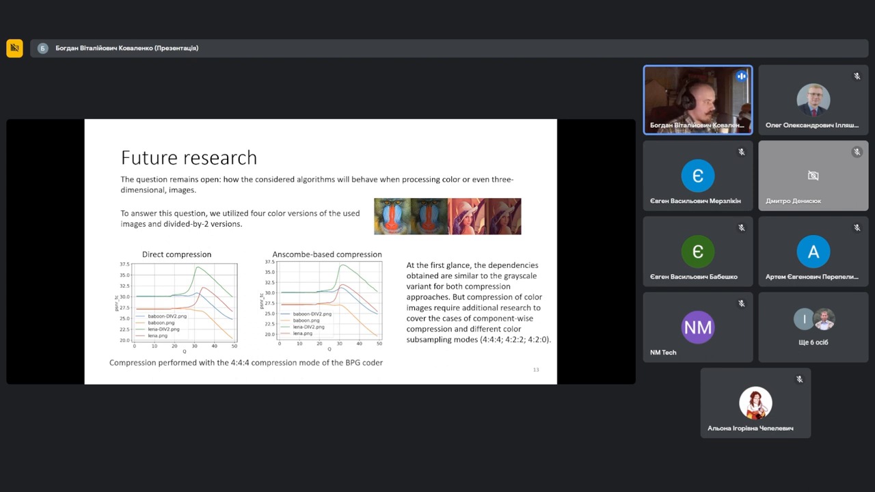
Advance from the Anscombe transform approach slide to the Future research slide.
key(right)
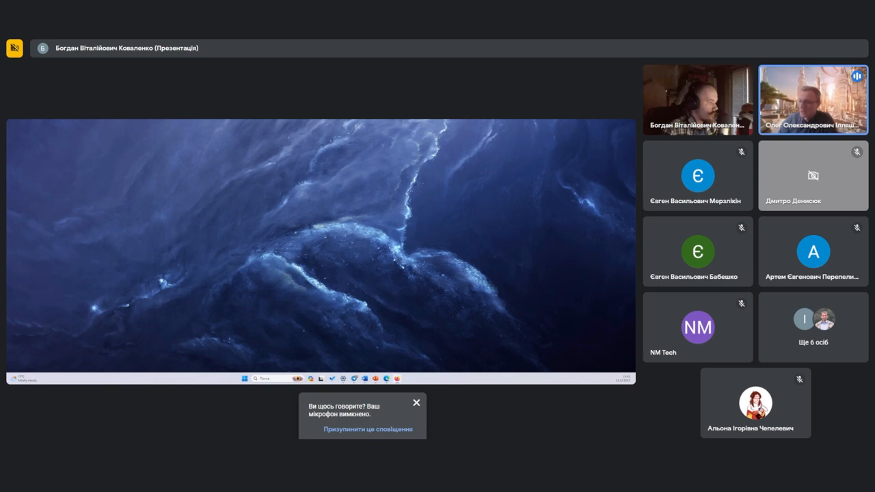
Dismiss the 'Are you talking? Your microphone is off' reminder.
click(416, 402)
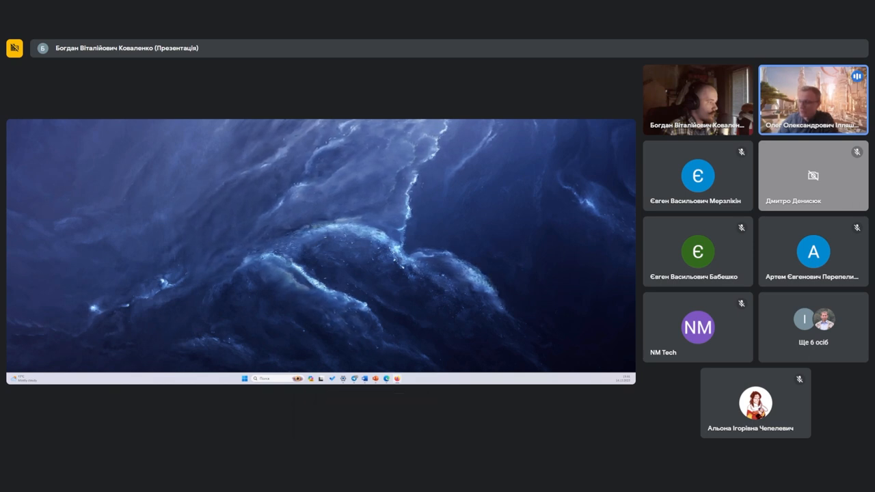